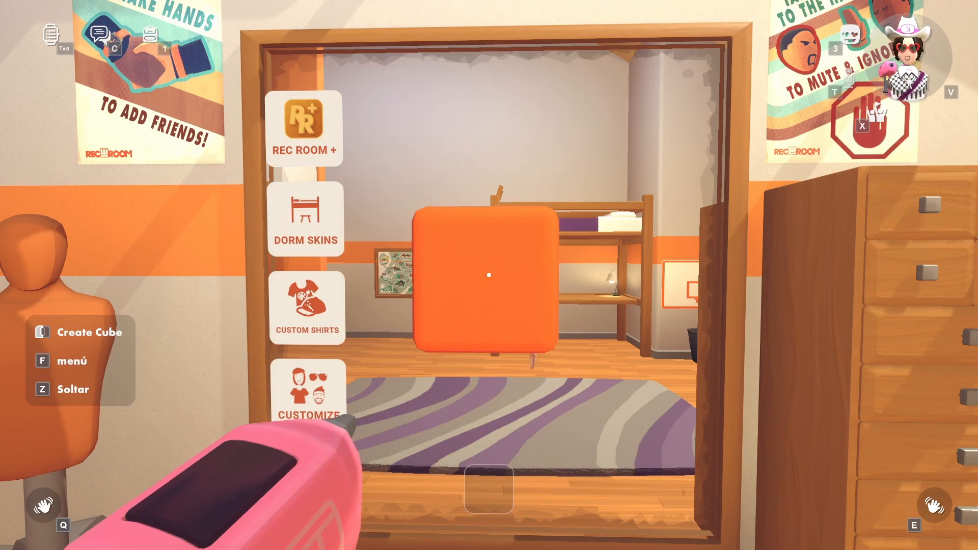
mouse_move(489, 274)
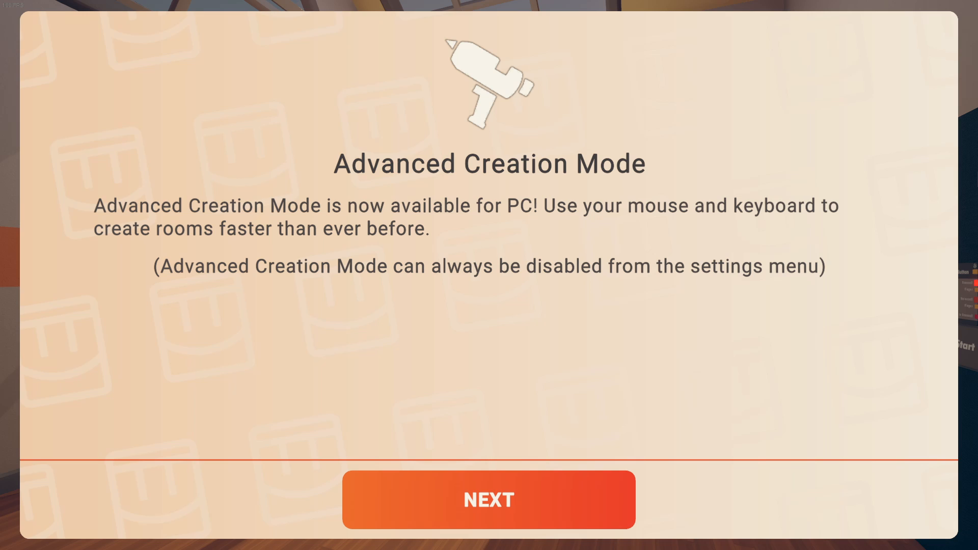
Dismiss the Advanced Creation Mode introduction with NEXT to reach the creation view
click(488, 499)
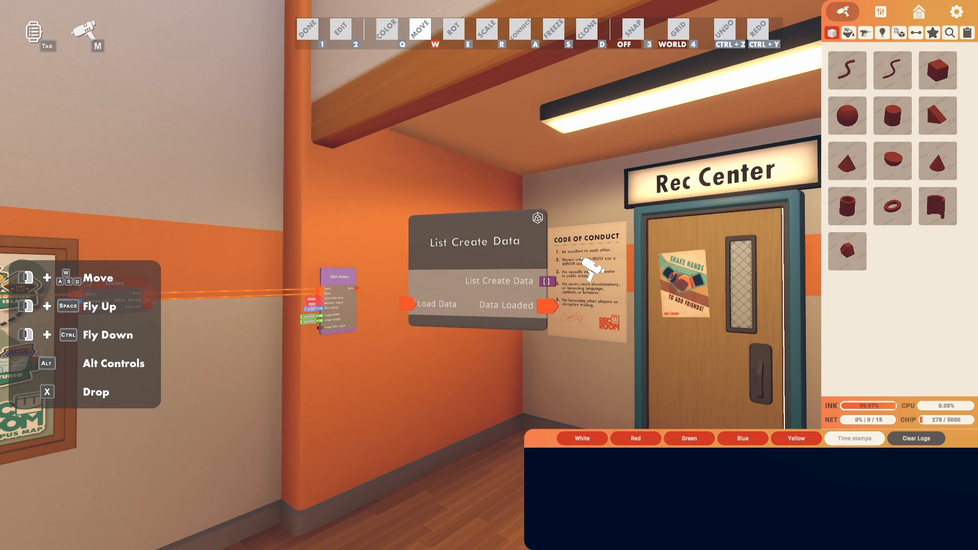
Toggle the Advanced Creation Mode switch under General Settings in the Maker Pen settings
click(957, 11)
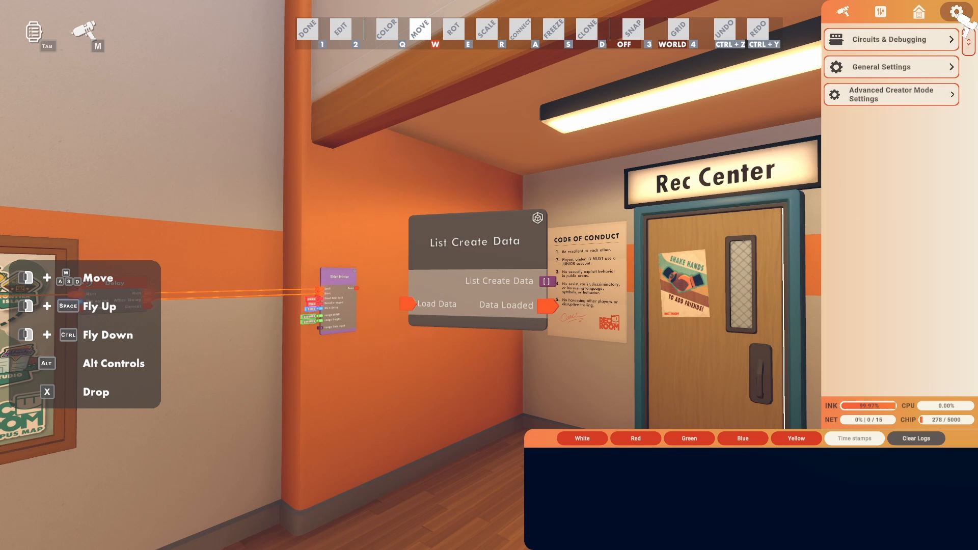
click(883, 67)
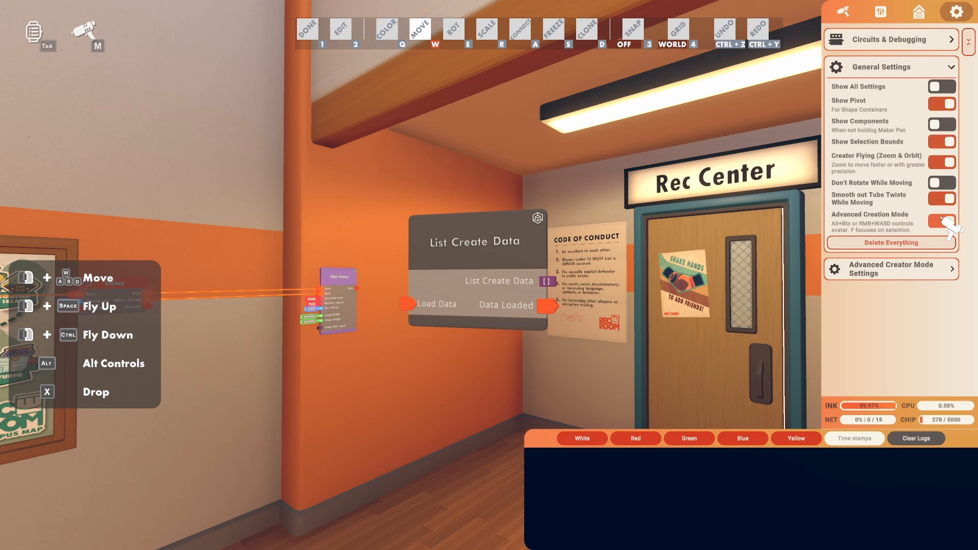
click(488, 506)
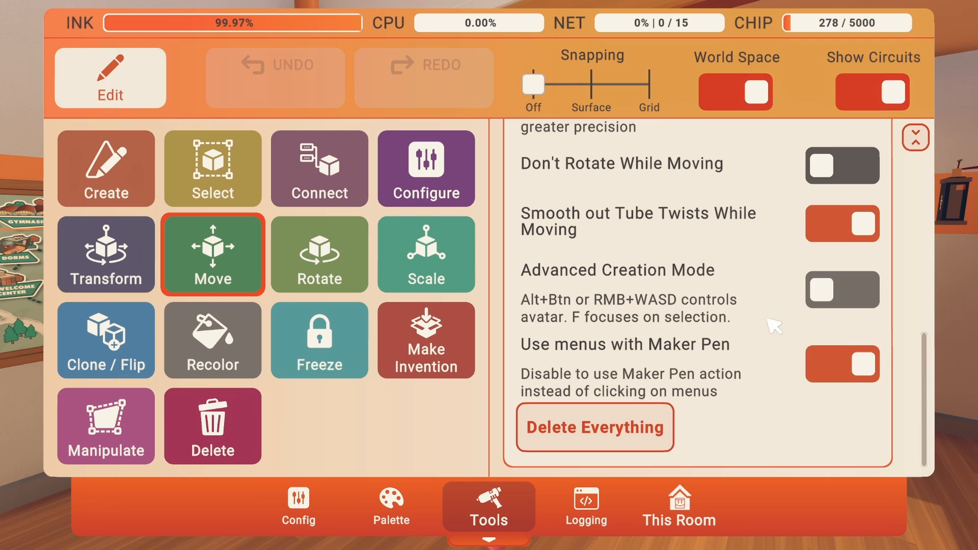
scroll(up, 3)
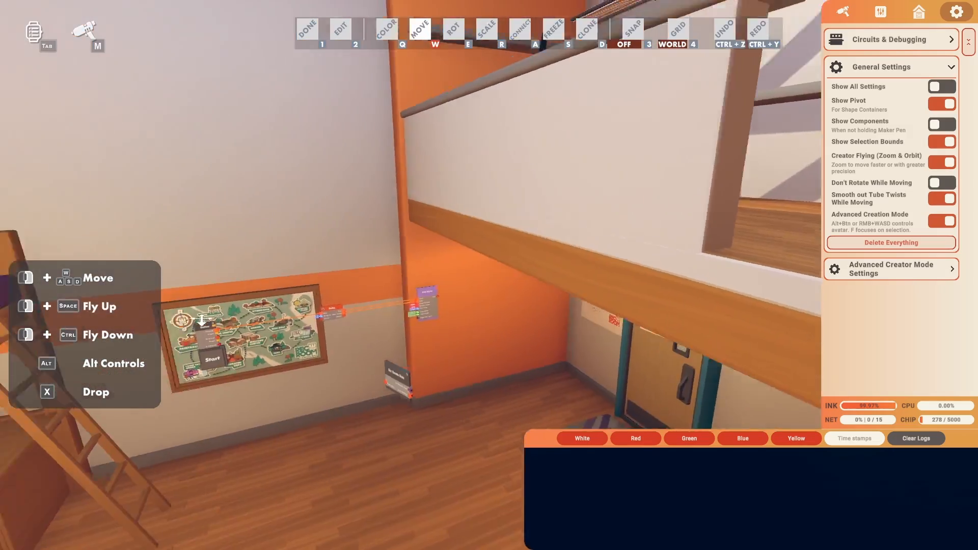
mouse_move(519, 326)
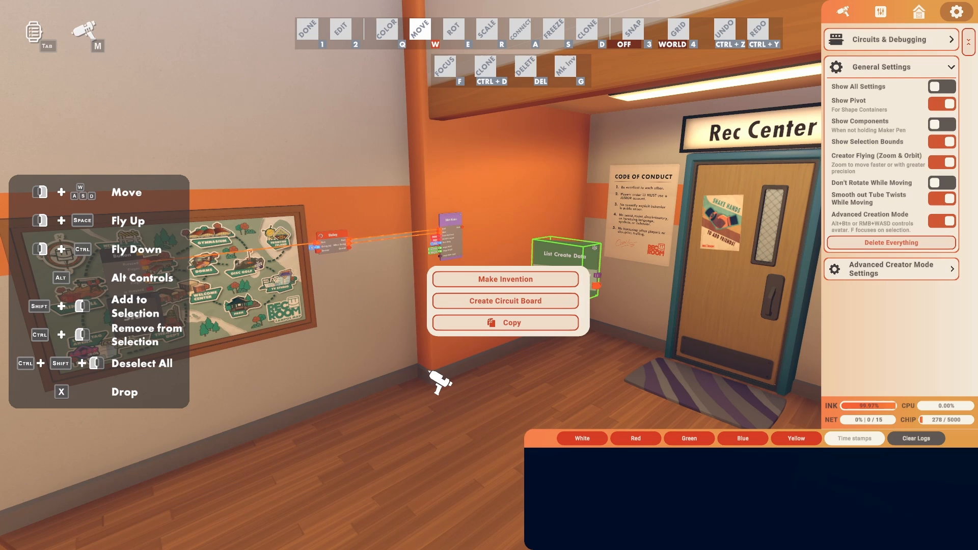
mouse_move(910, 209)
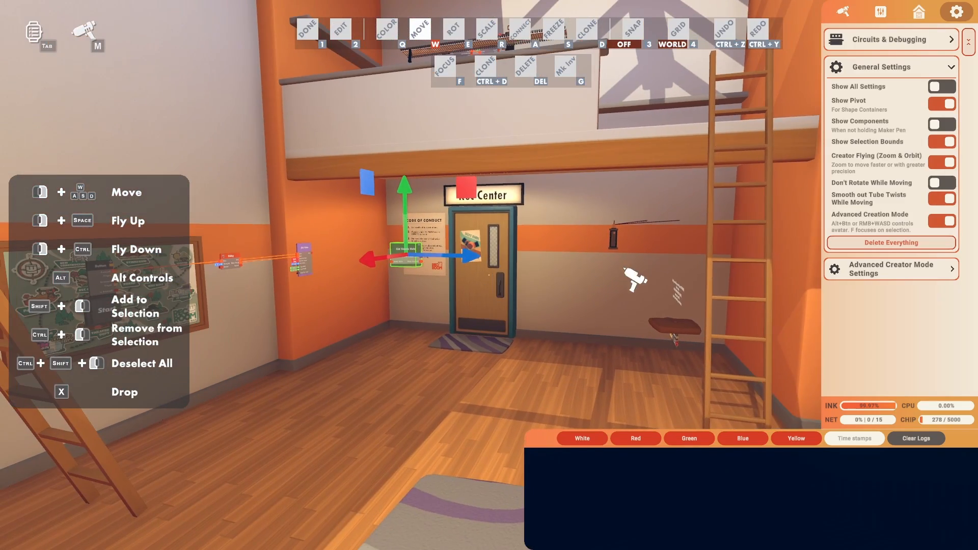
mouse_move(927, 215)
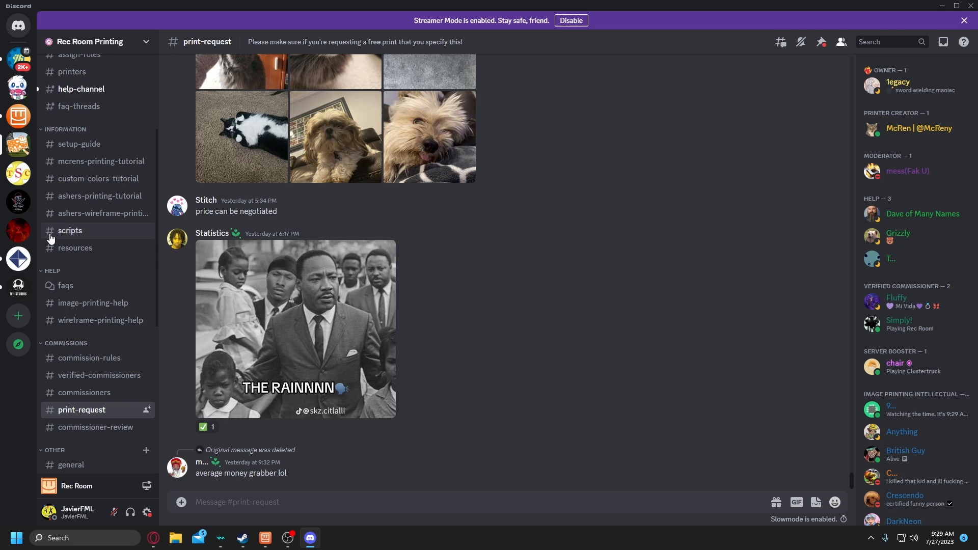
Browse the #faqs forum of the Rec Room Printing server, scrolling through its troubleshooting posts
click(65, 285)
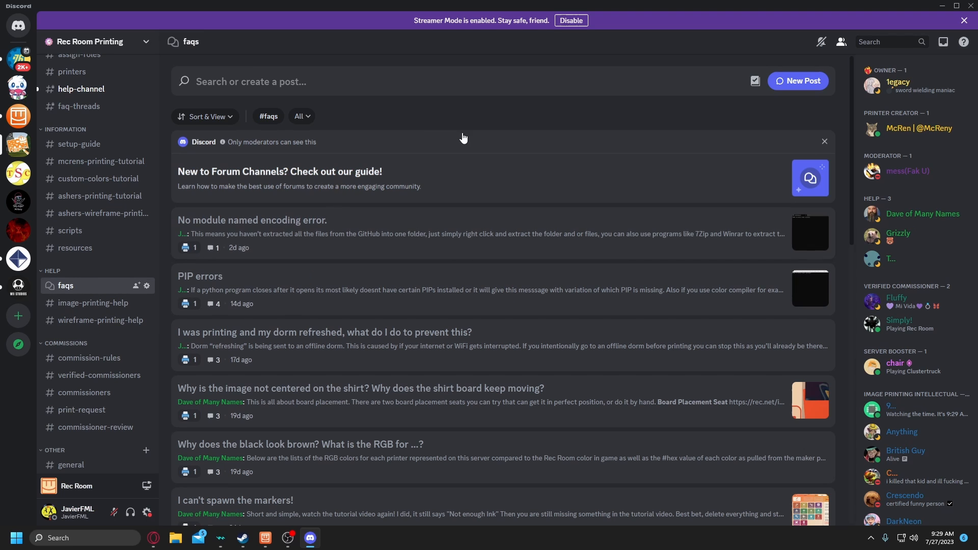
mouse_move(492, 118)
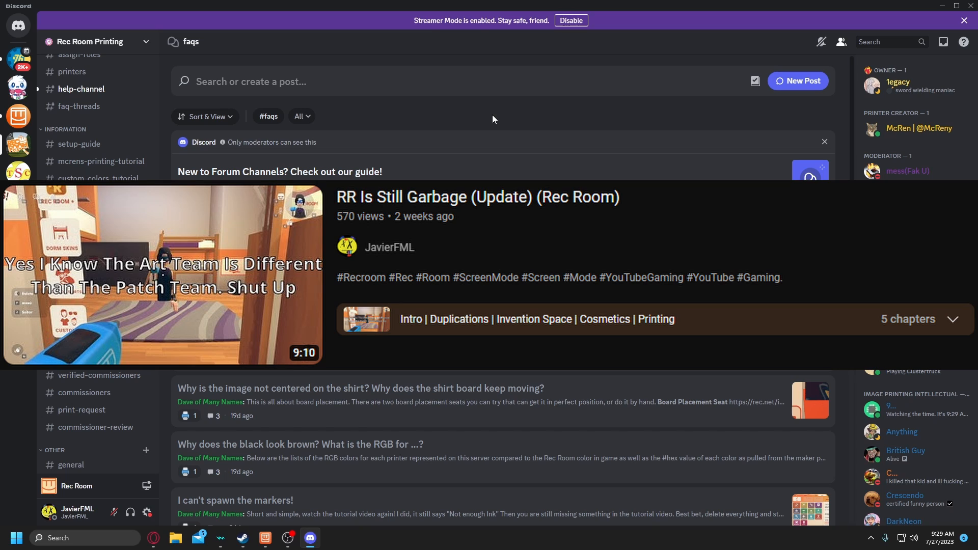
mouse_move(418, 136)
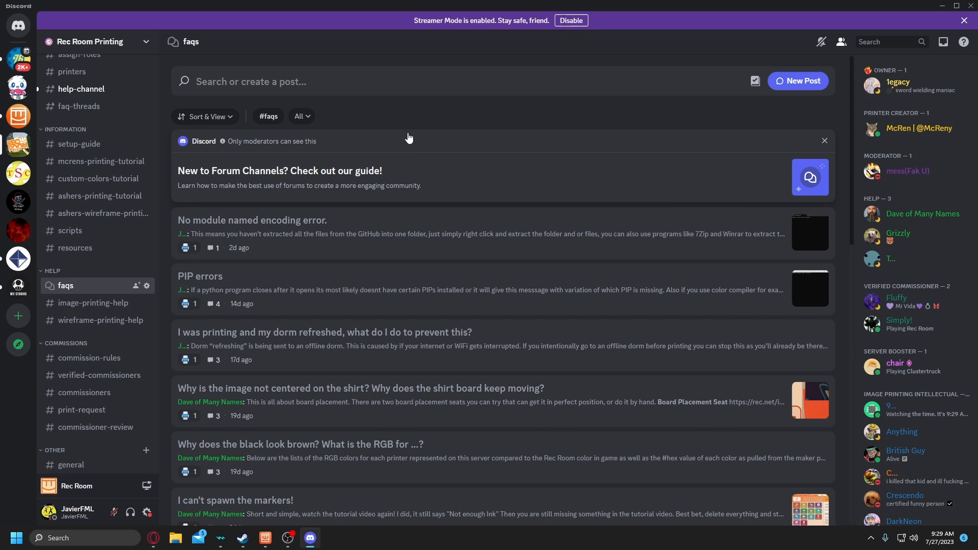
mouse_move(427, 121)
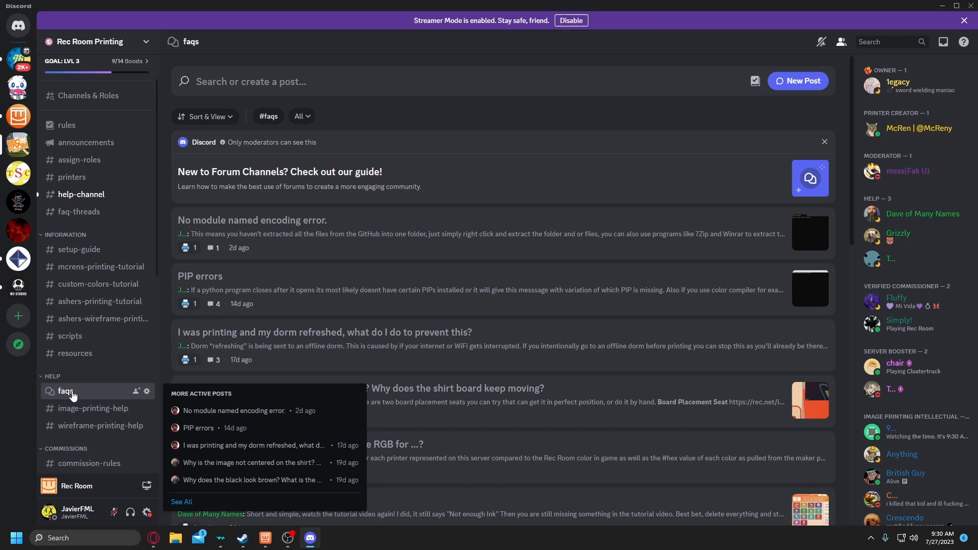
click(93, 408)
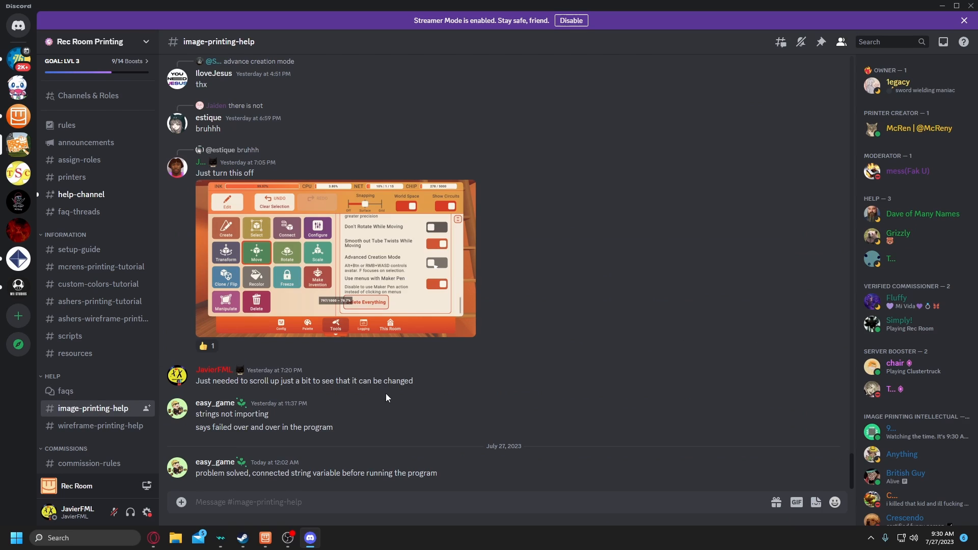
click(65, 392)
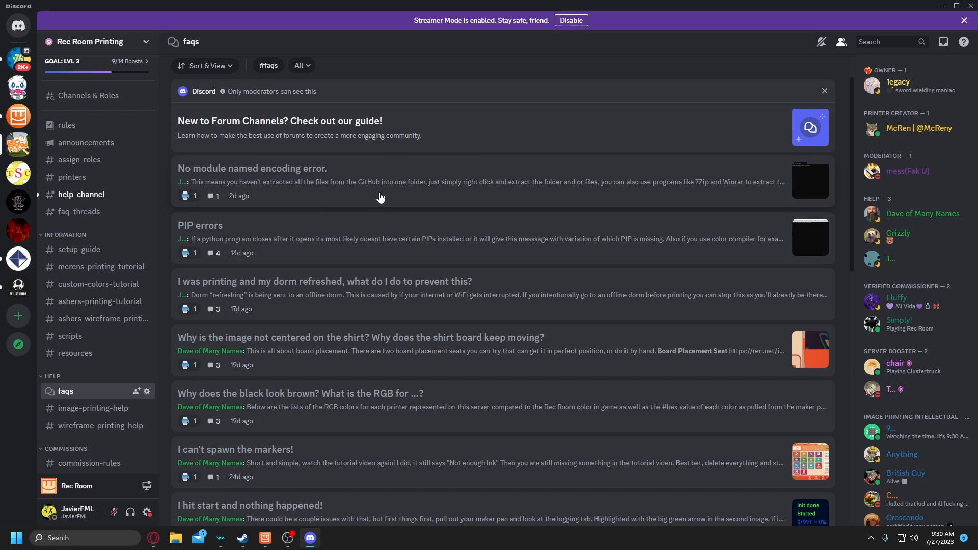
scroll(down, 3)
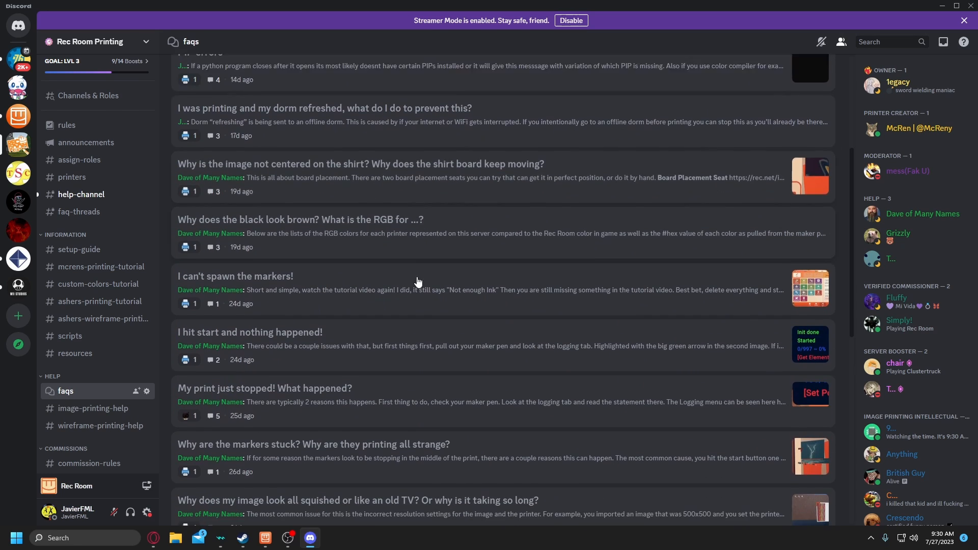
scroll(down, 3)
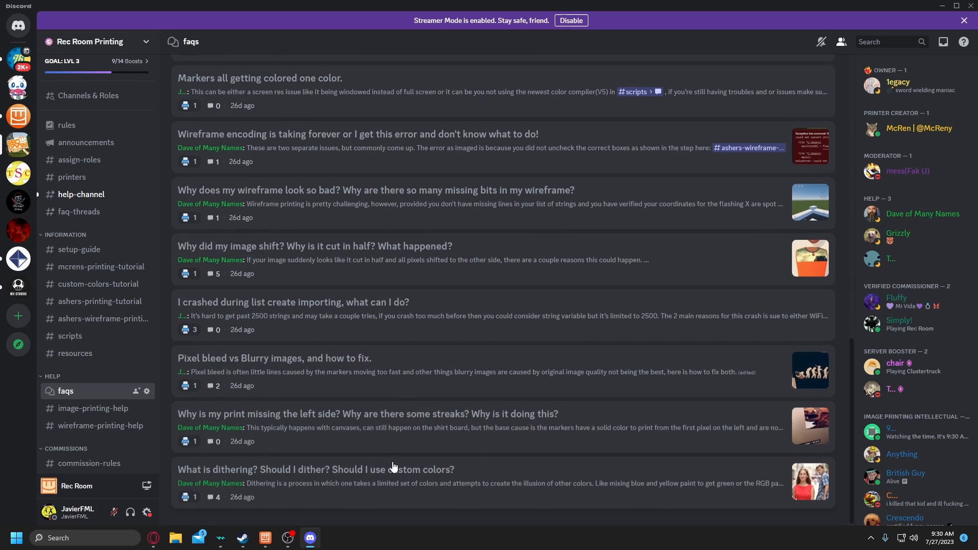
mouse_move(251, 420)
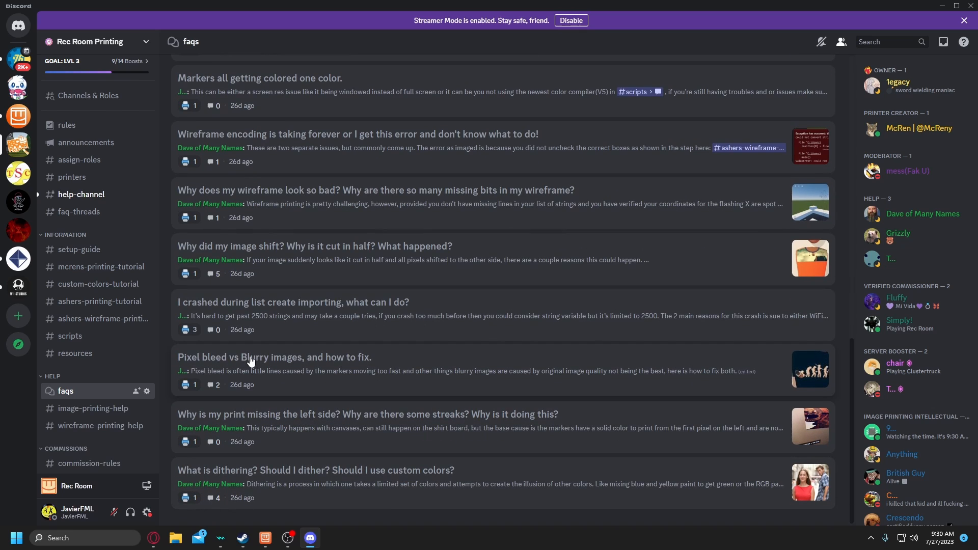
mouse_move(277, 306)
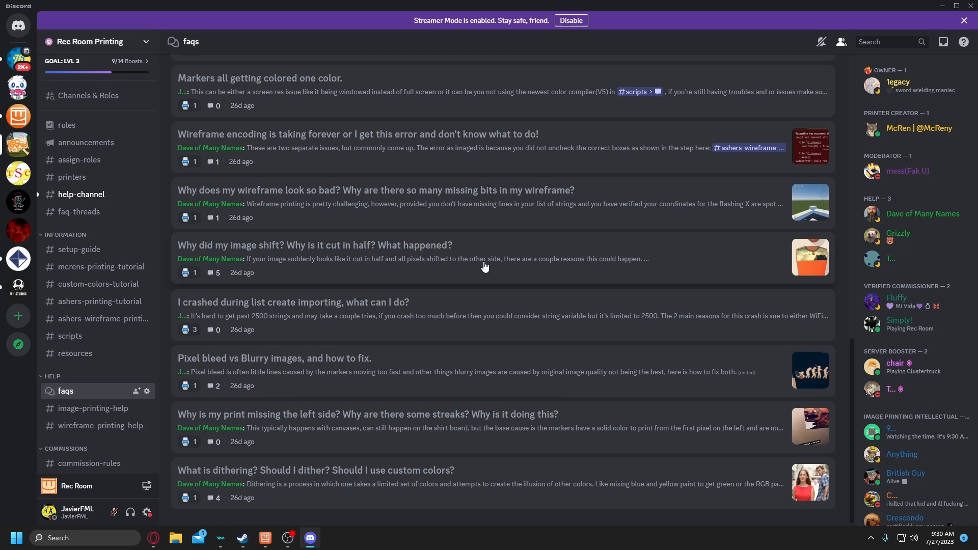
mouse_move(429, 299)
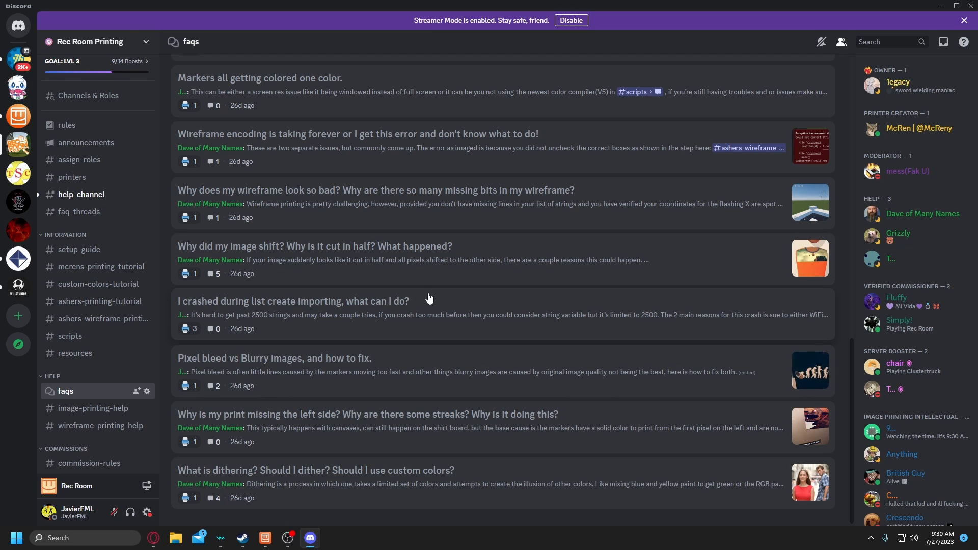
Read the 'I crashed during list create importing' post, then open 'No module named encoding error'
click(293, 301)
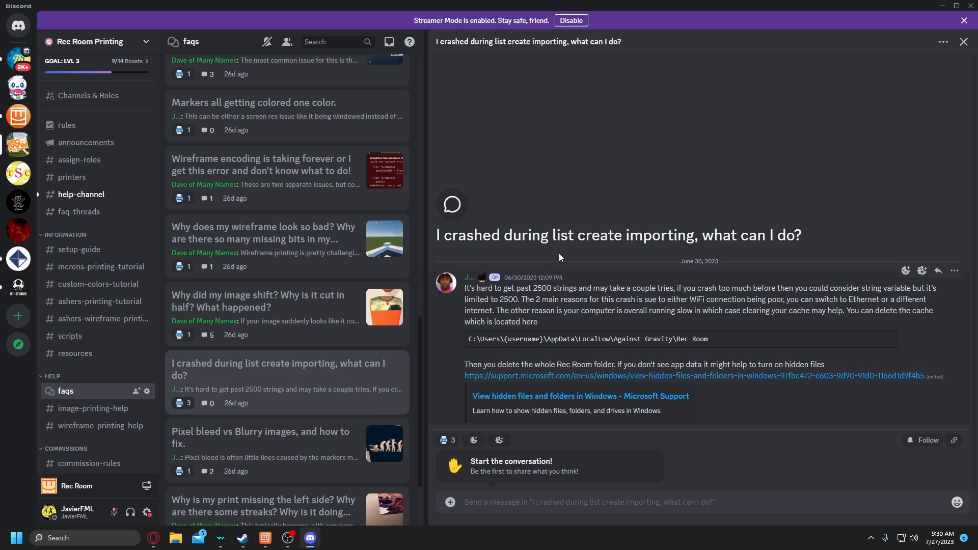
mouse_move(462, 297)
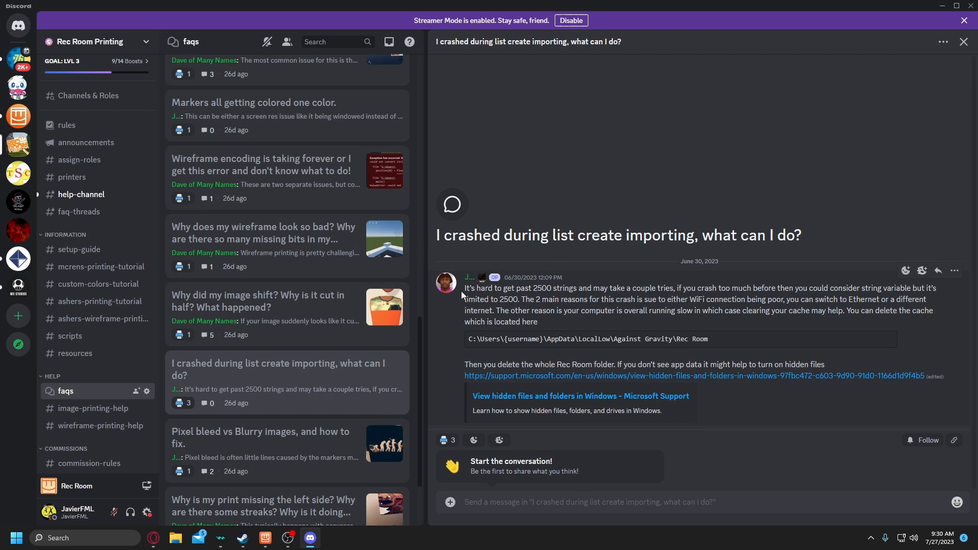
mouse_move(616, 334)
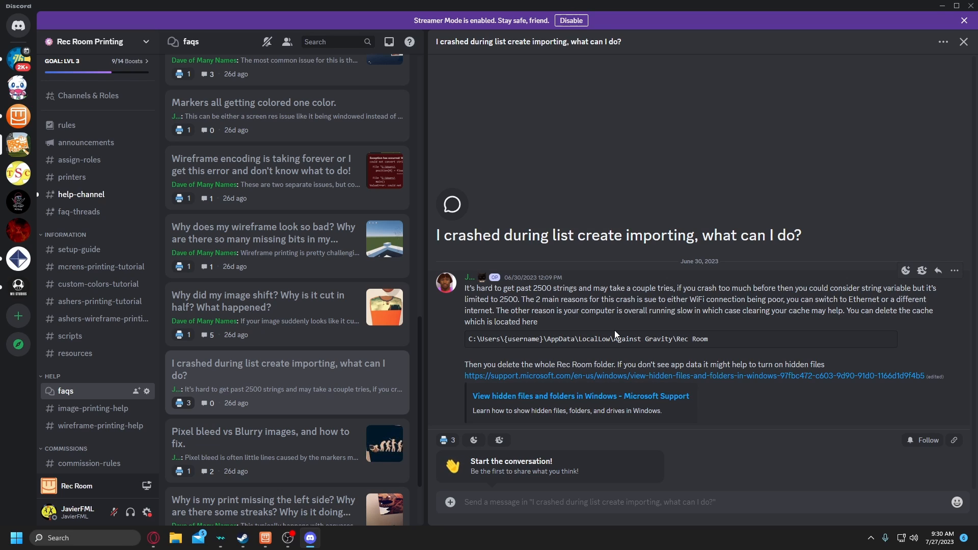
mouse_move(286, 321)
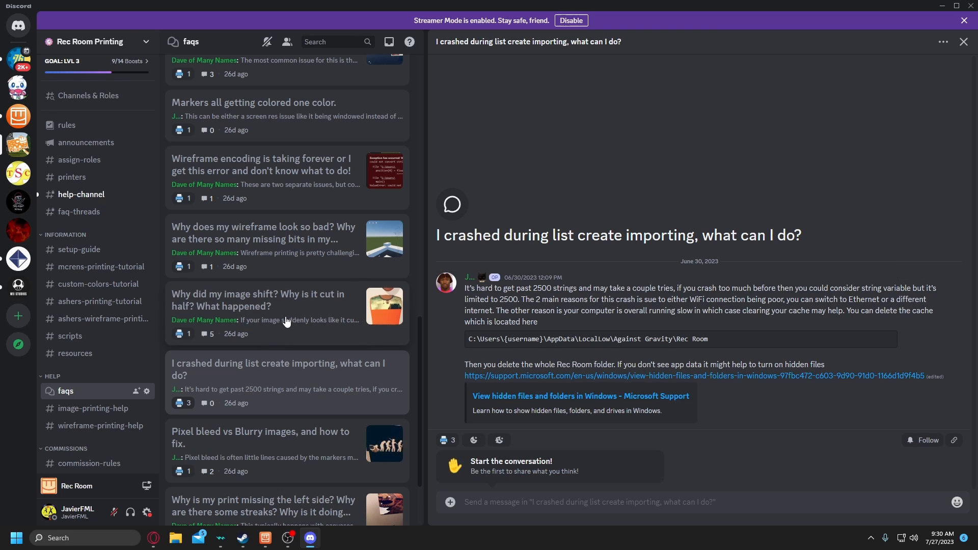
click(245, 230)
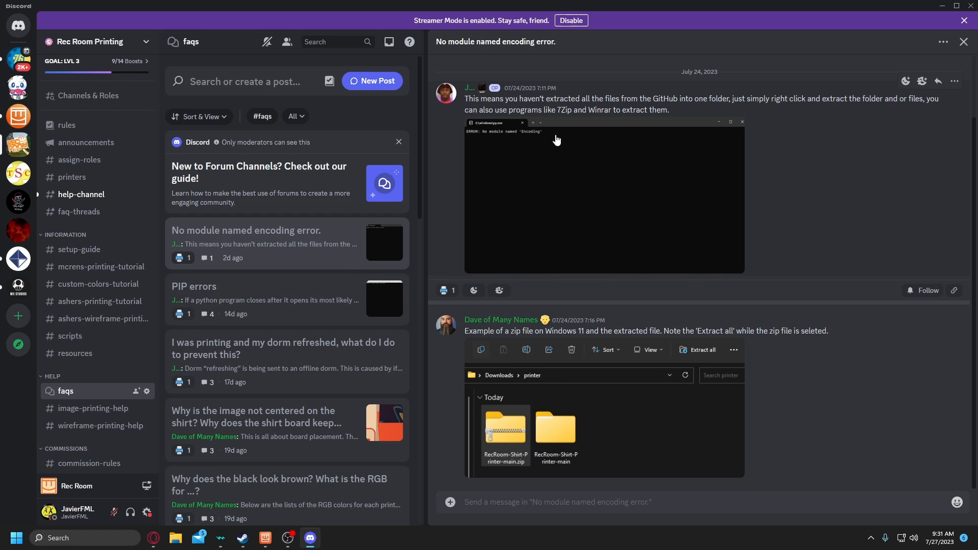
mouse_move(476, 133)
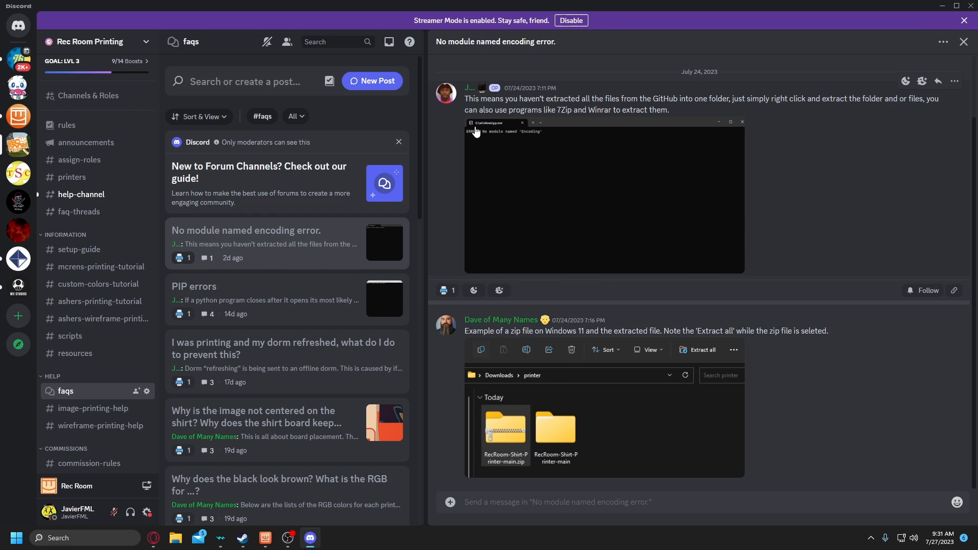
Read through the 'PIP errors' FAQ post
click(193, 286)
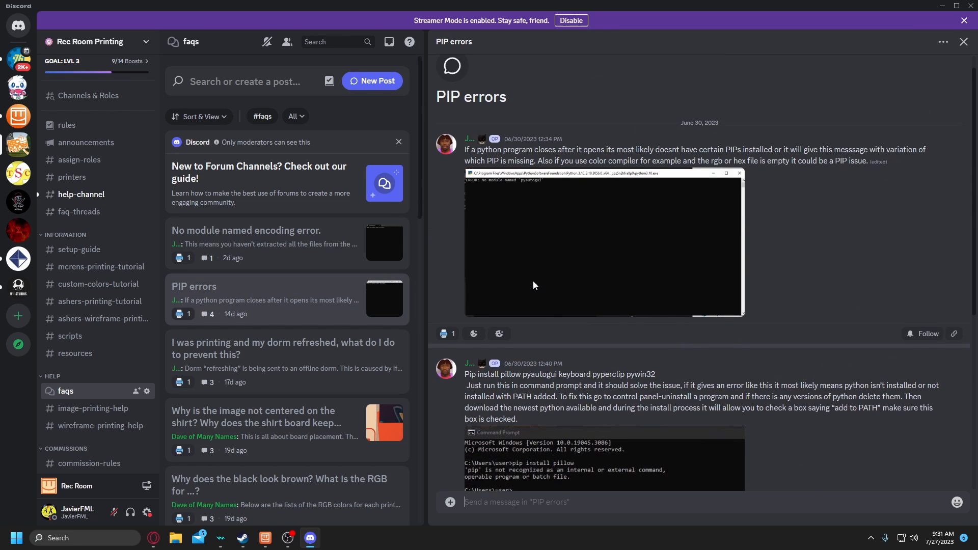
scroll(up, 3)
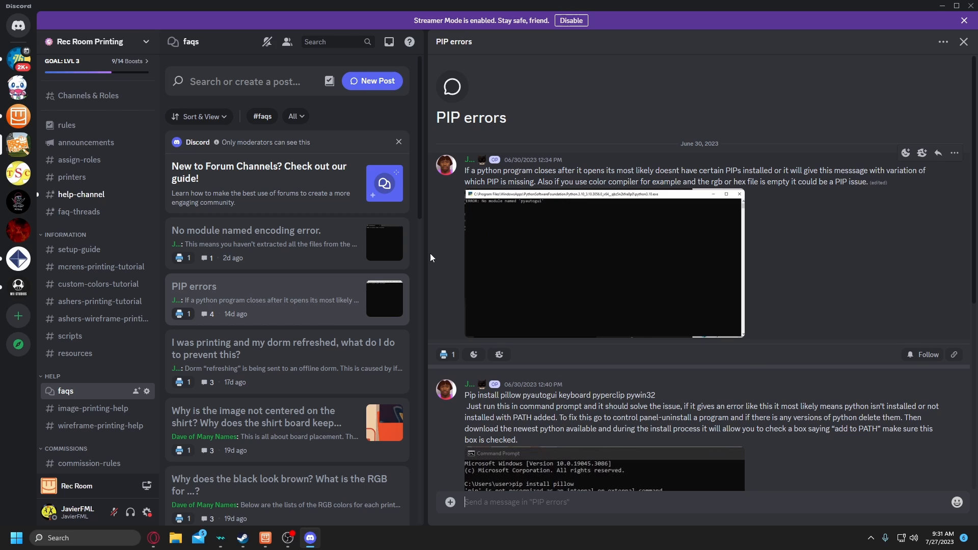
mouse_move(429, 260)
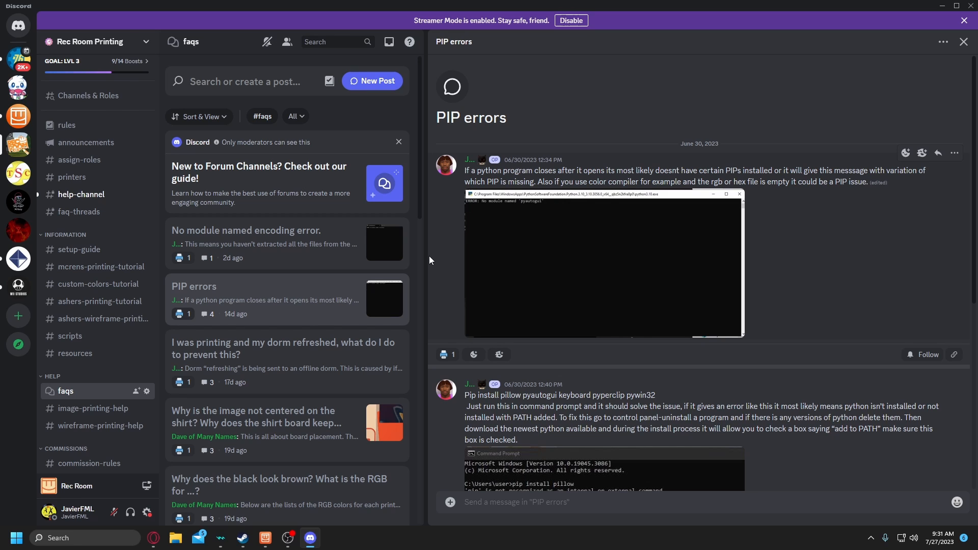
scroll(down, 3)
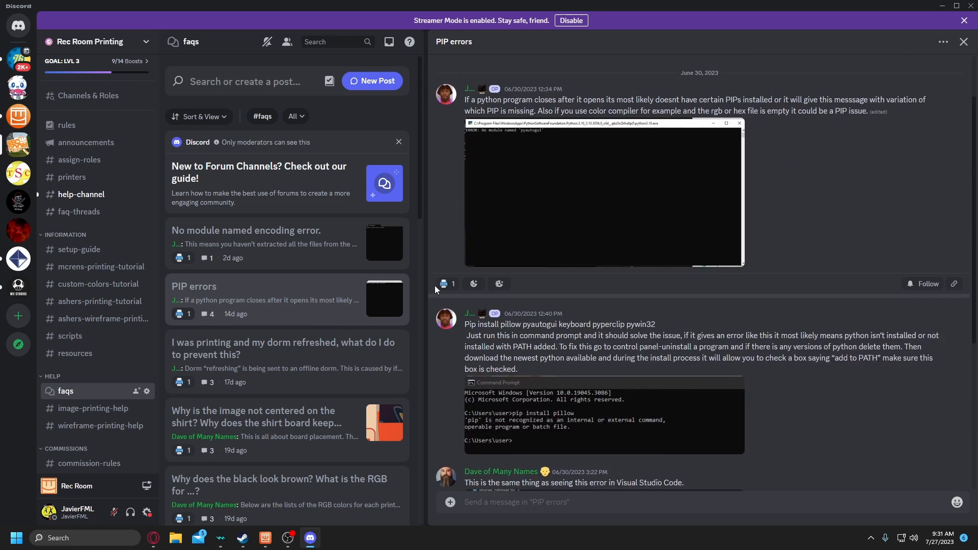
scroll(down, 3)
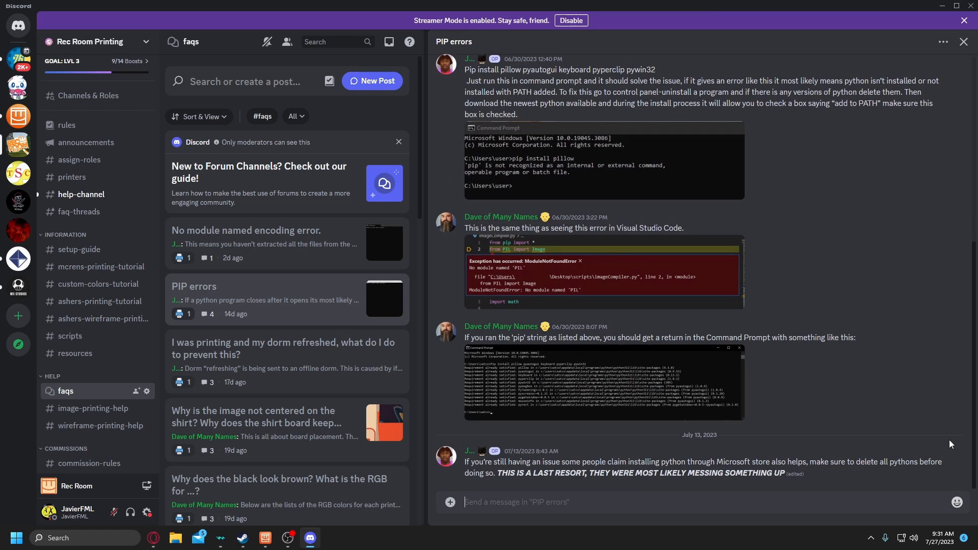
Read the dorm-refreshed-while-printing post down to its offline-dorm crash replies
click(285, 343)
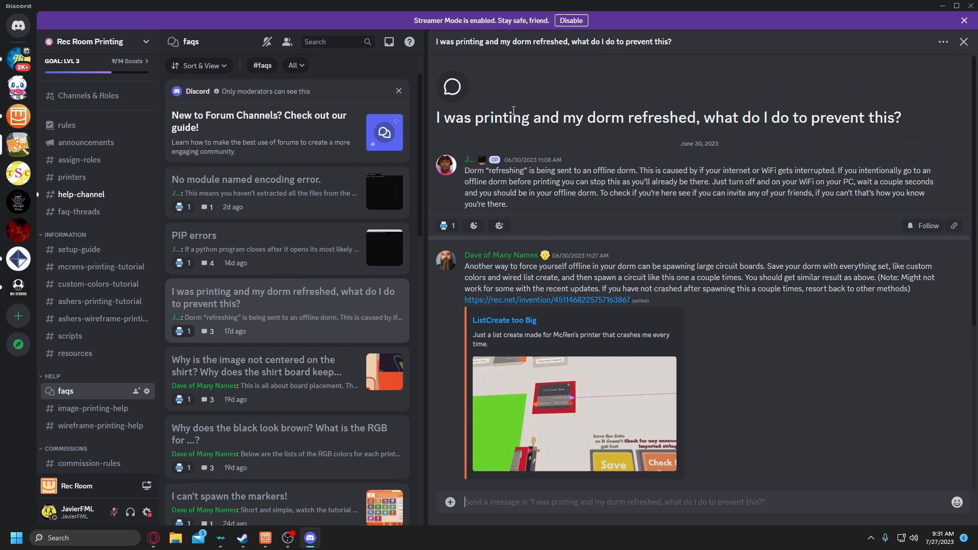
mouse_move(644, 138)
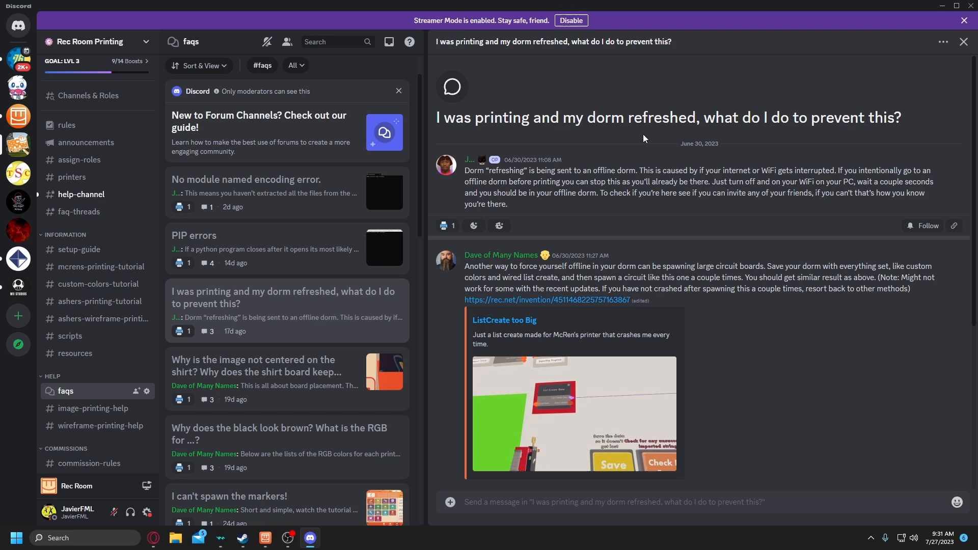
mouse_move(511, 157)
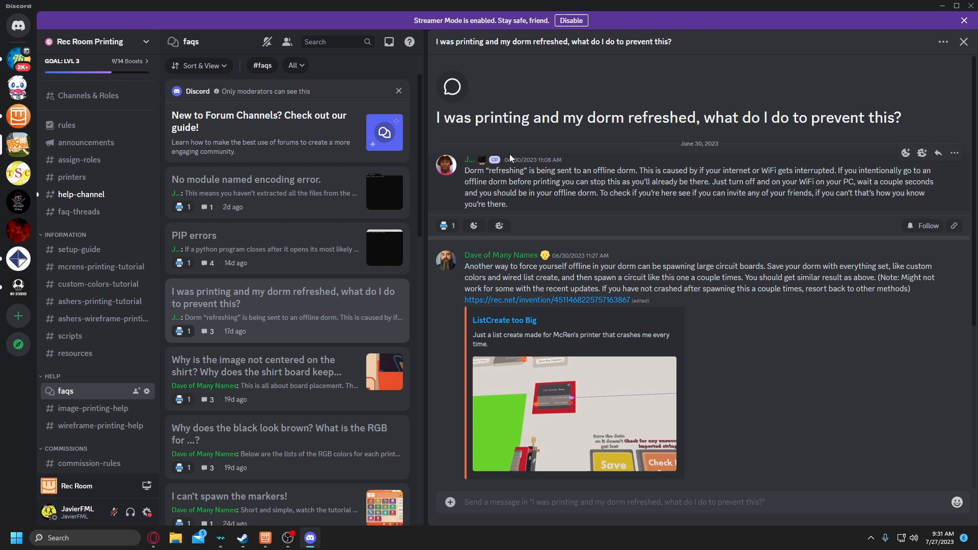
scroll(down, 3)
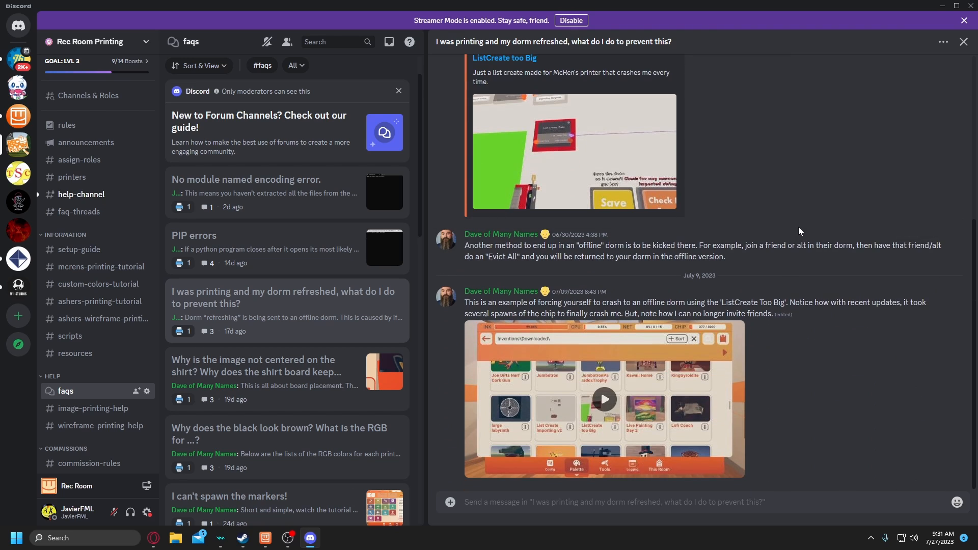
mouse_move(738, 294)
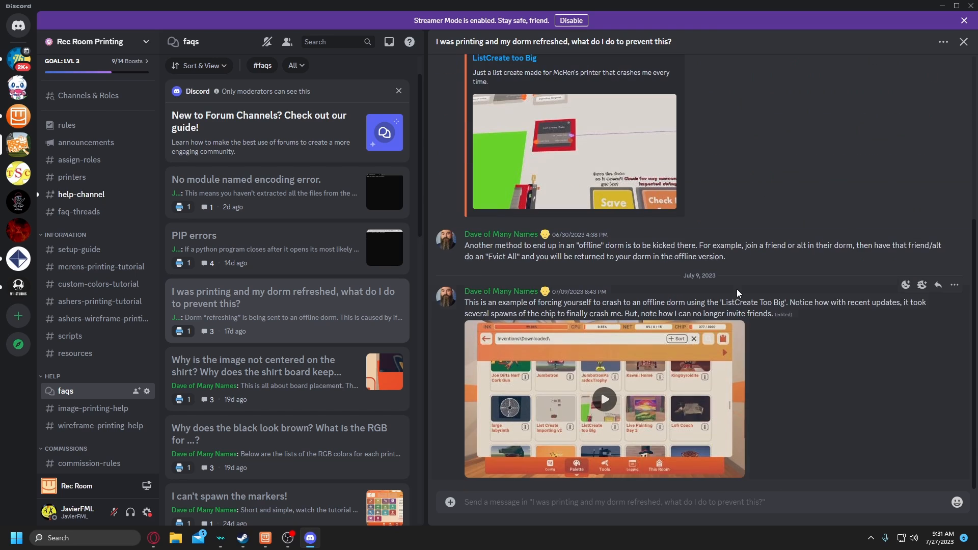
mouse_move(780, 278)
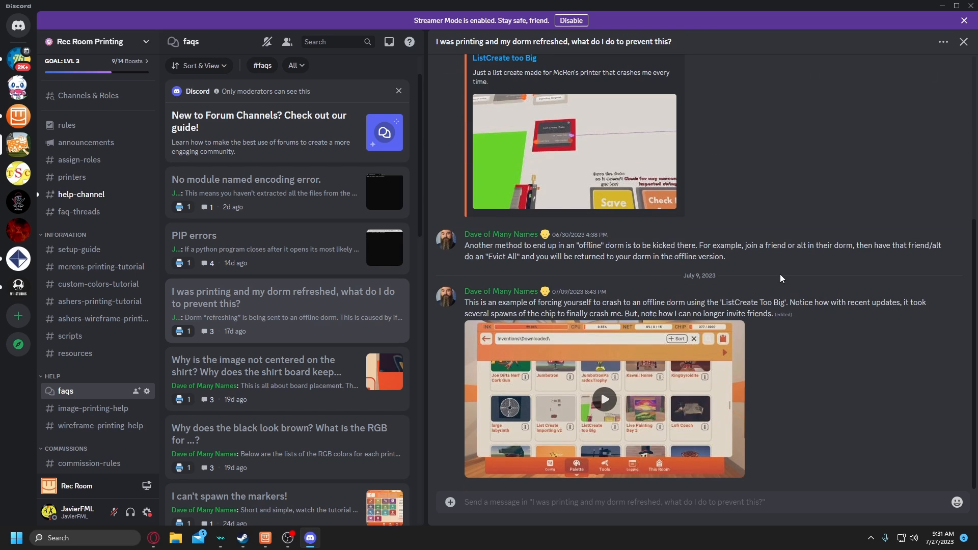